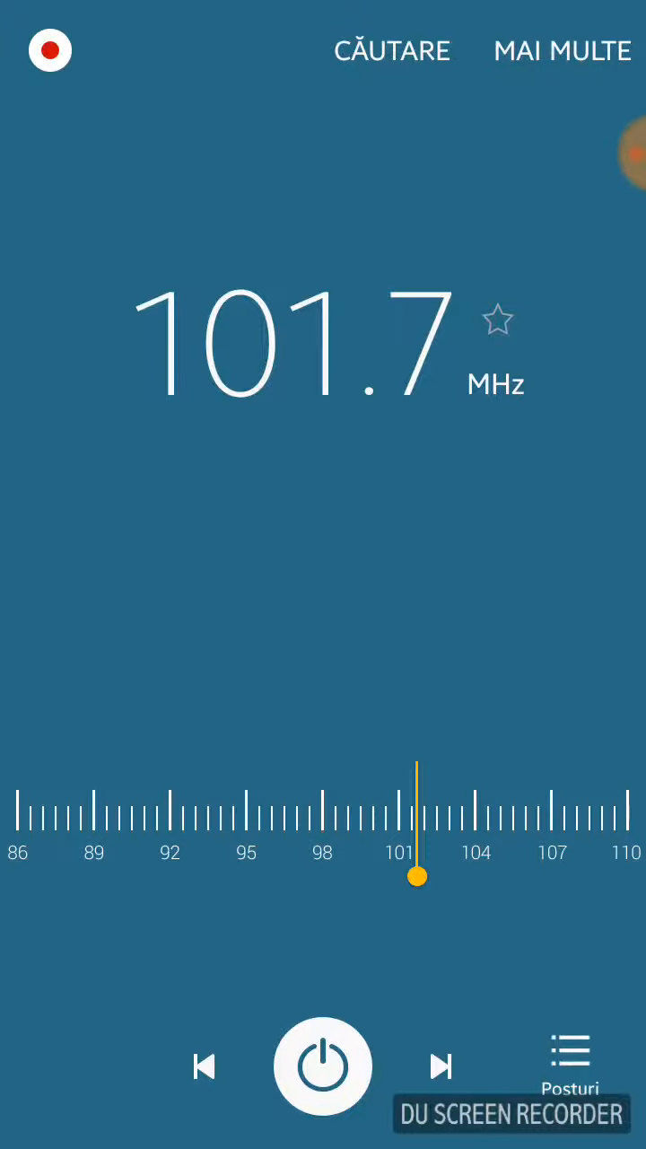
Step: Enter 103.4 in the change-frequency dialog, retuning the radio from 101.7 MHz
click(296, 345)
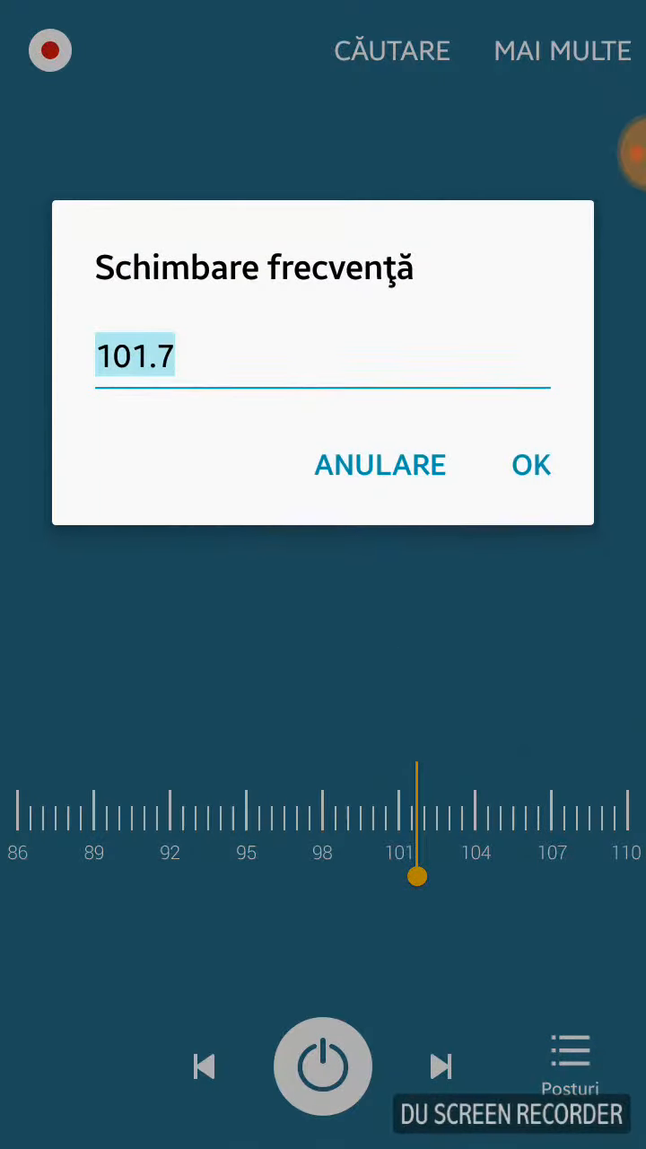
click(531, 463)
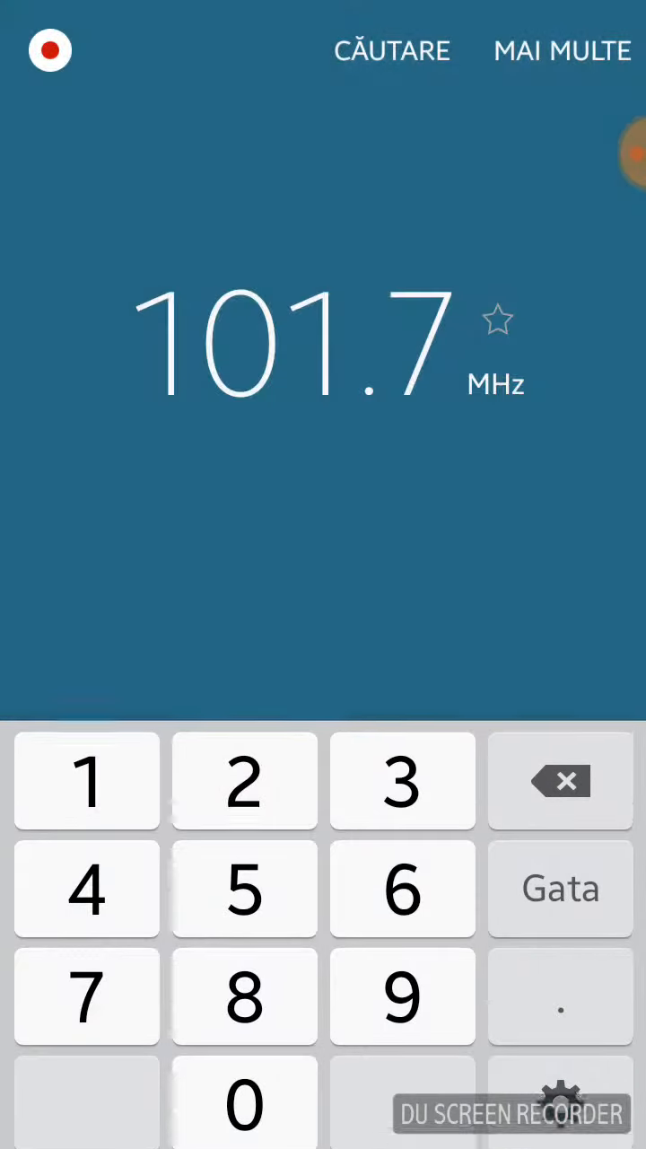
click(560, 886)
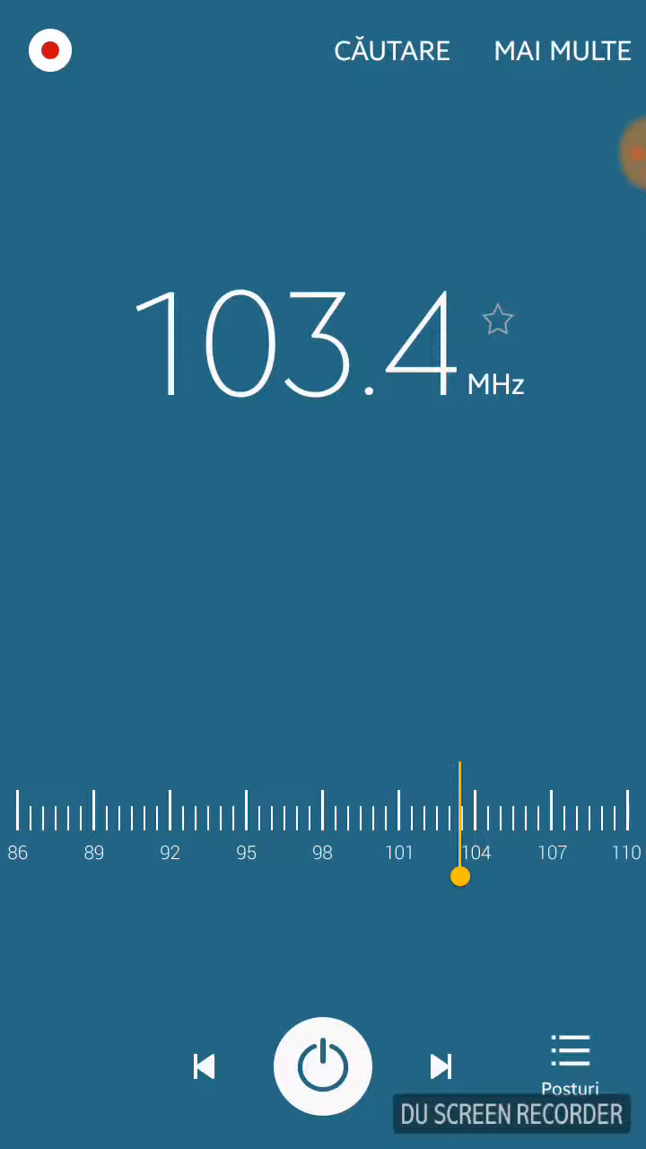
Step: Enter 104.1 MHz in the change-frequency dialog so the station CULTURAL is identified
click(305, 345)
text(103.3)
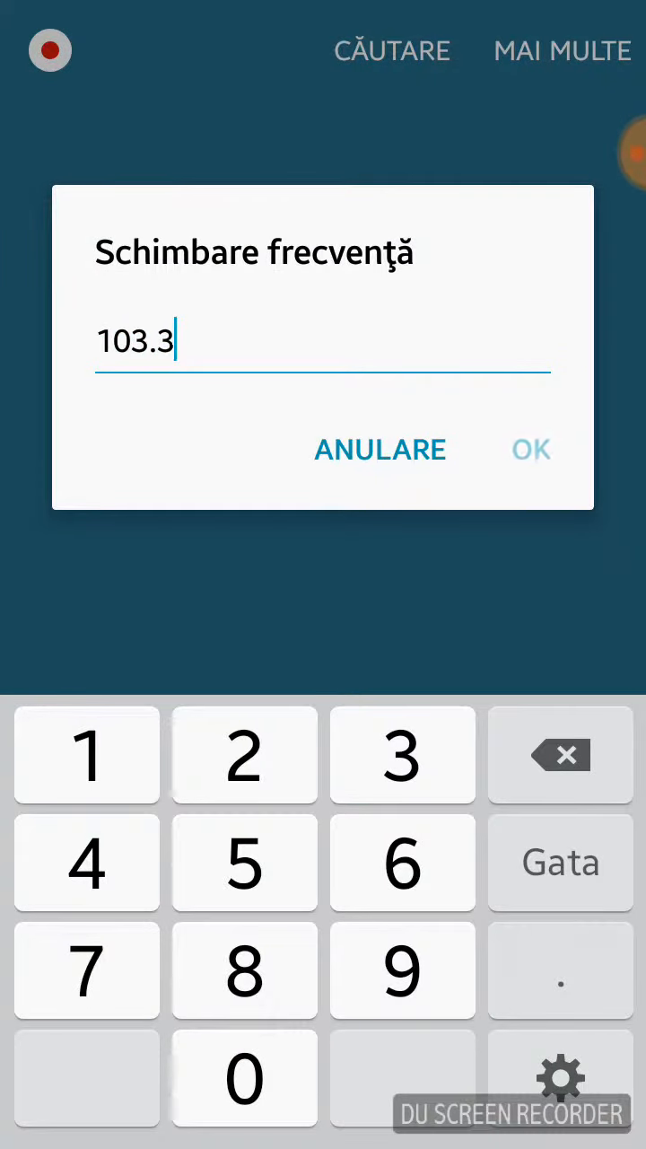
click(532, 448)
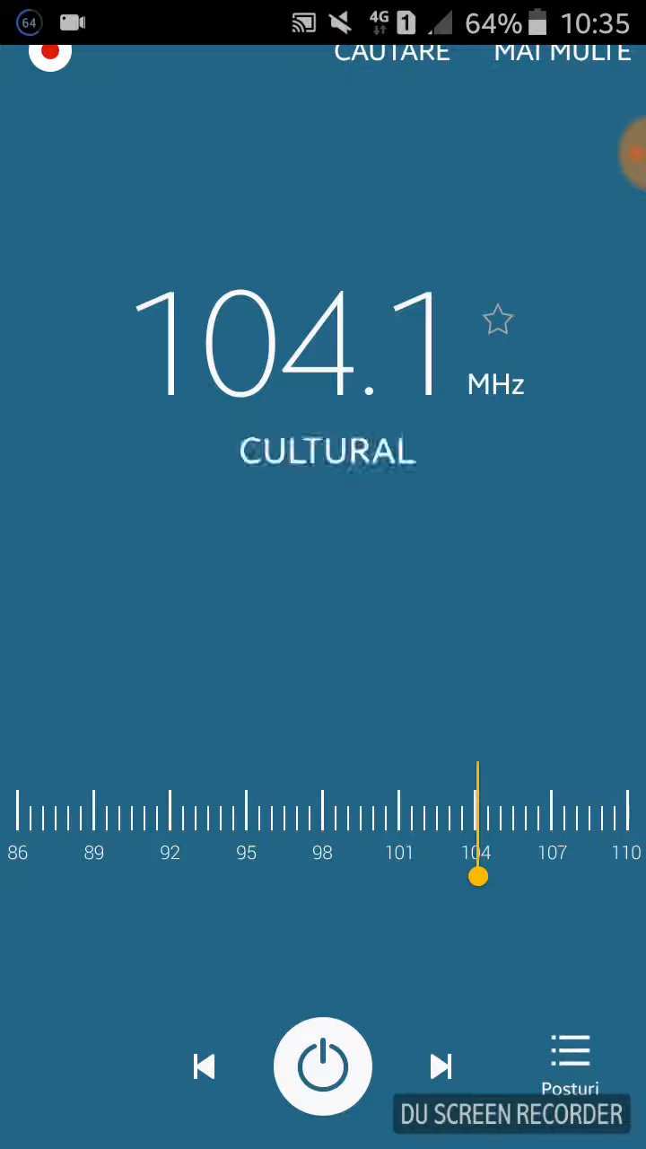
click(323, 1066)
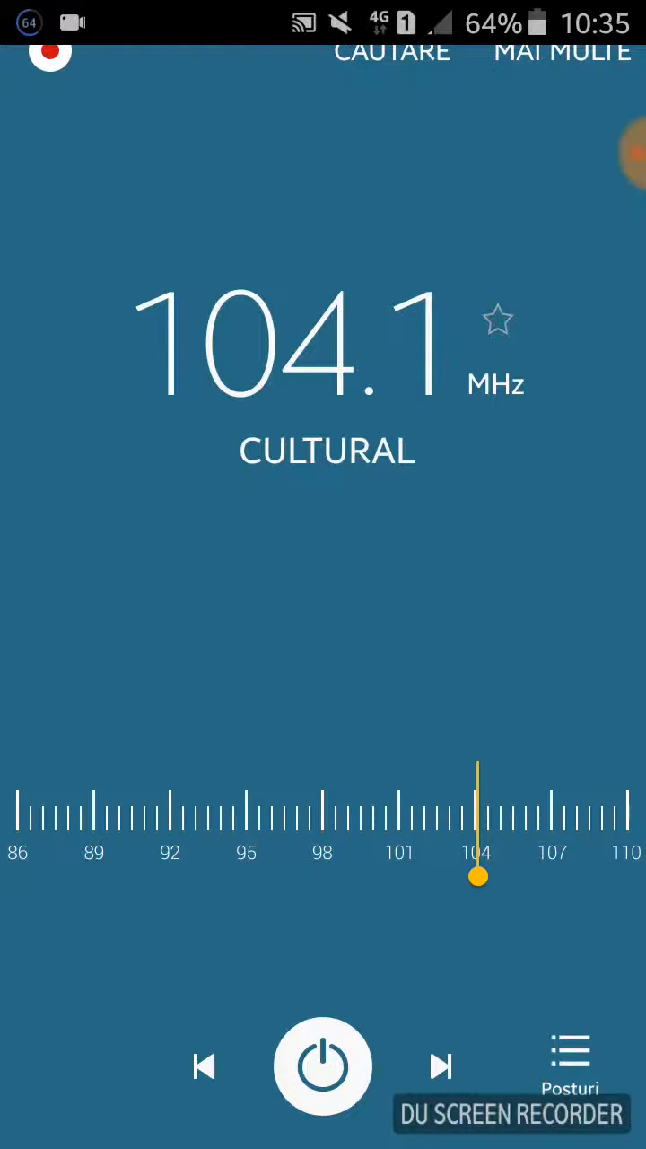